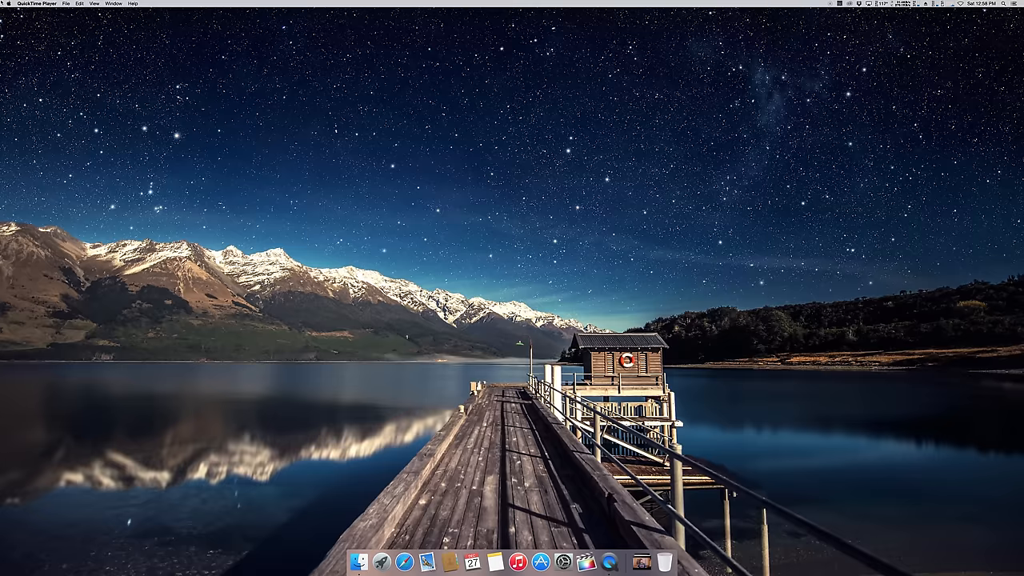
Open About This Mac's Memory tab showing 8 GB across two 4 GB modules and two empty slots
click(7, 5)
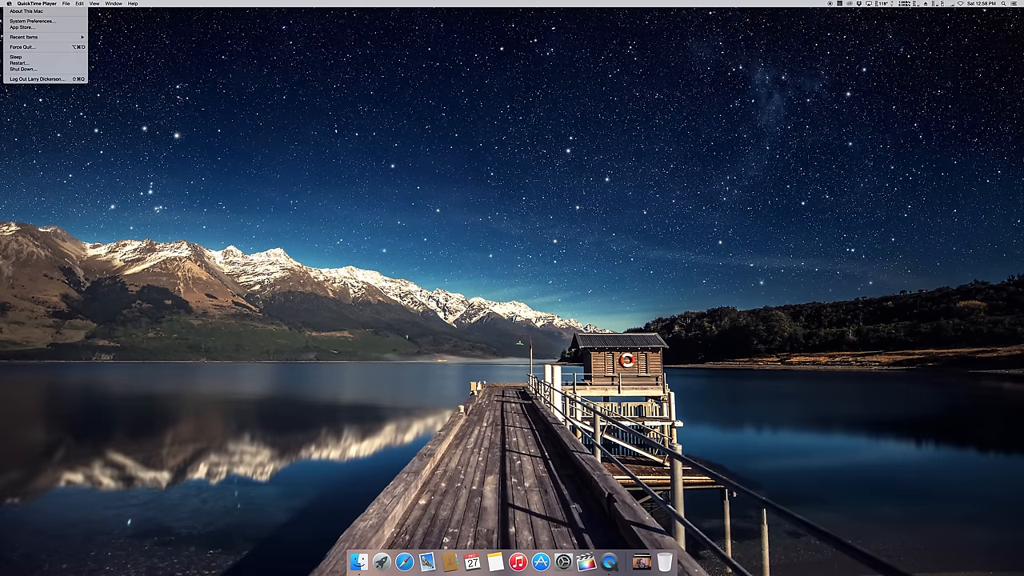
click(8, 4)
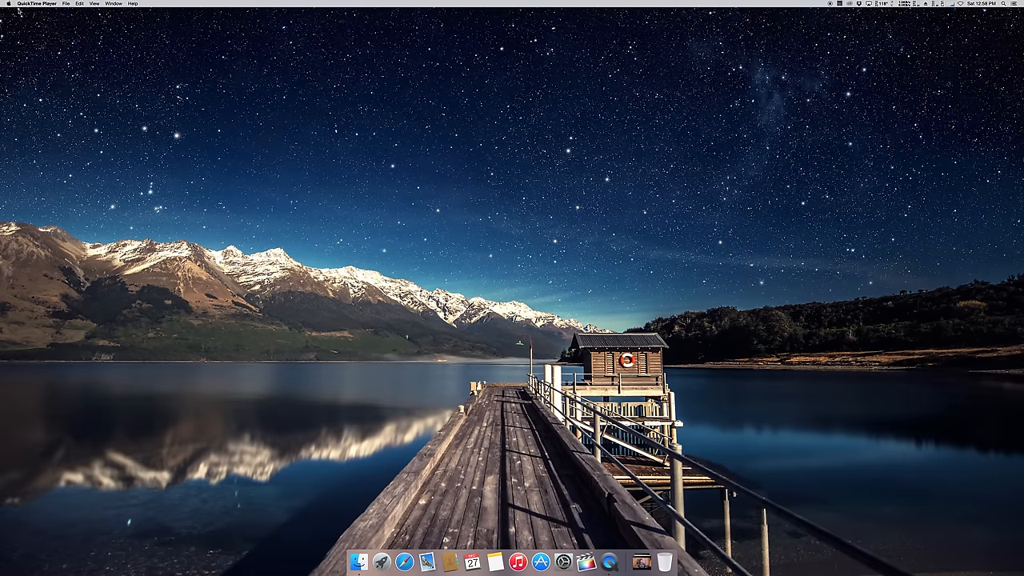
click(11, 6)
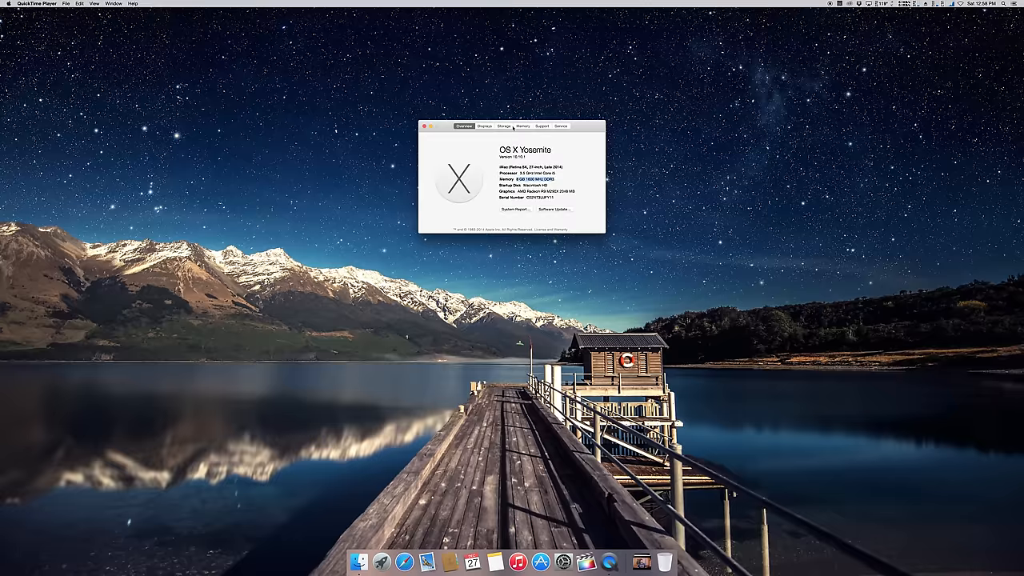
click(525, 125)
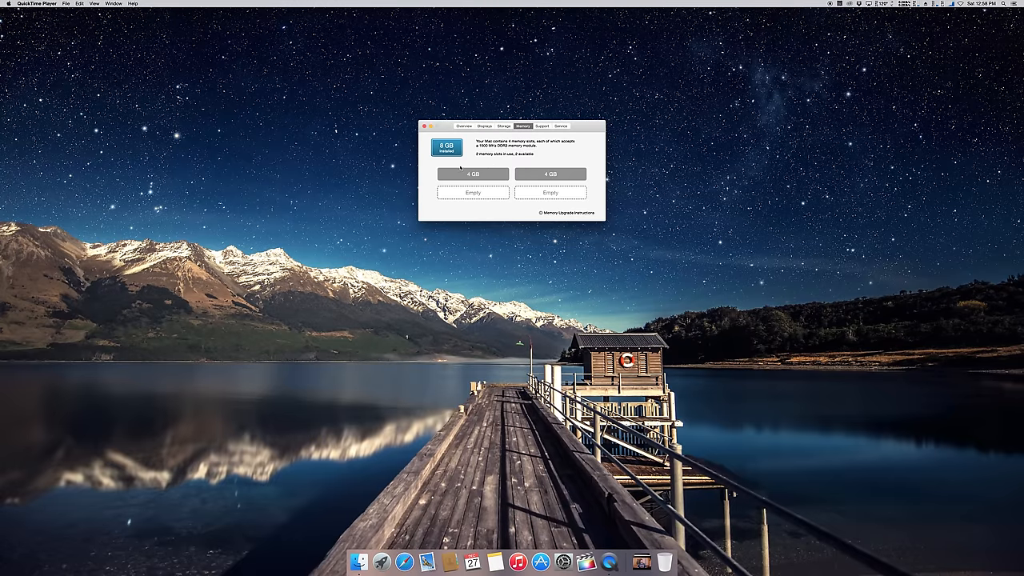